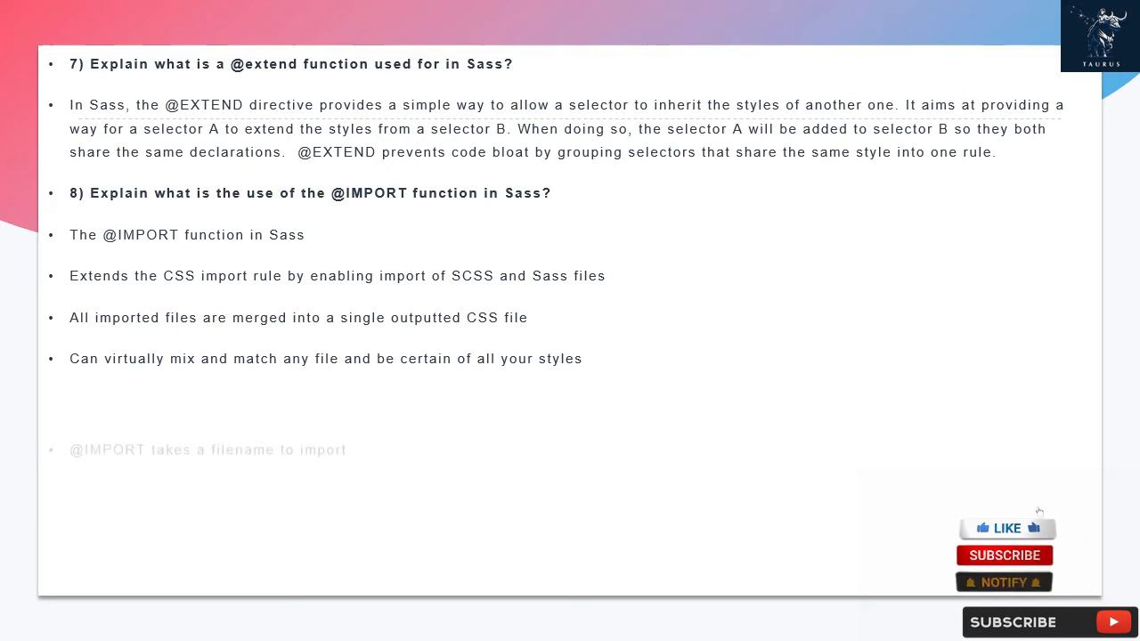
{"action": "left_click", "coordinate": [1006, 527]}
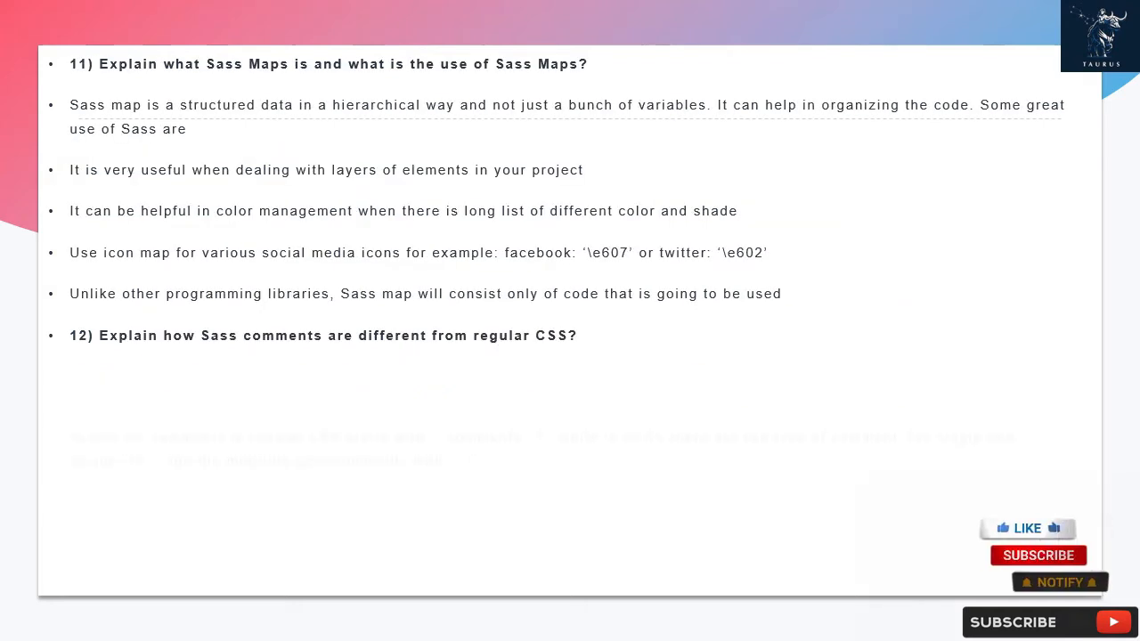
{"action": "left_click", "coordinate": [1028, 527]}
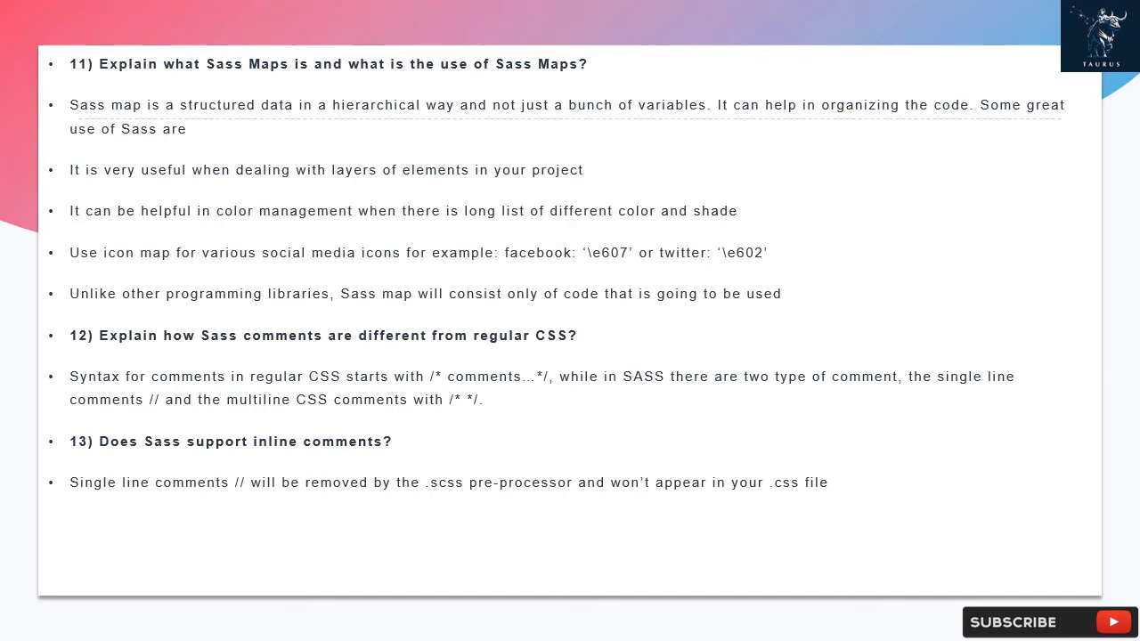
{"action": "scroll", "scroll_direction": "down", "scroll_amount": 3}
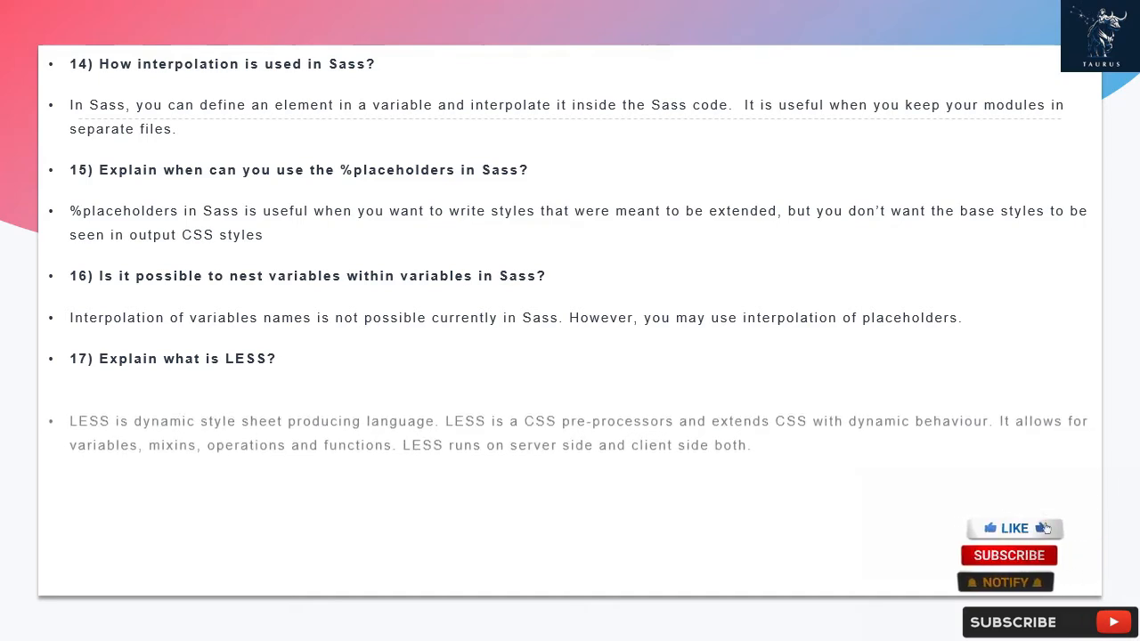
{"action": "left_click", "coordinate": [1012, 527]}
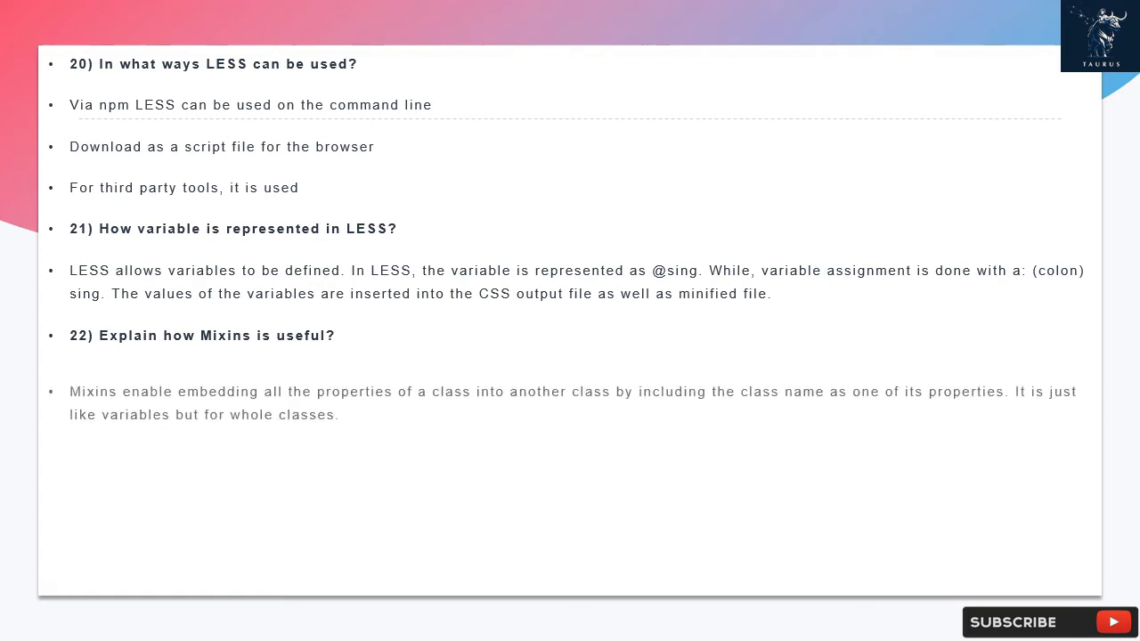
{"action": "scroll", "scroll_direction": "down", "scroll_amount": 3}
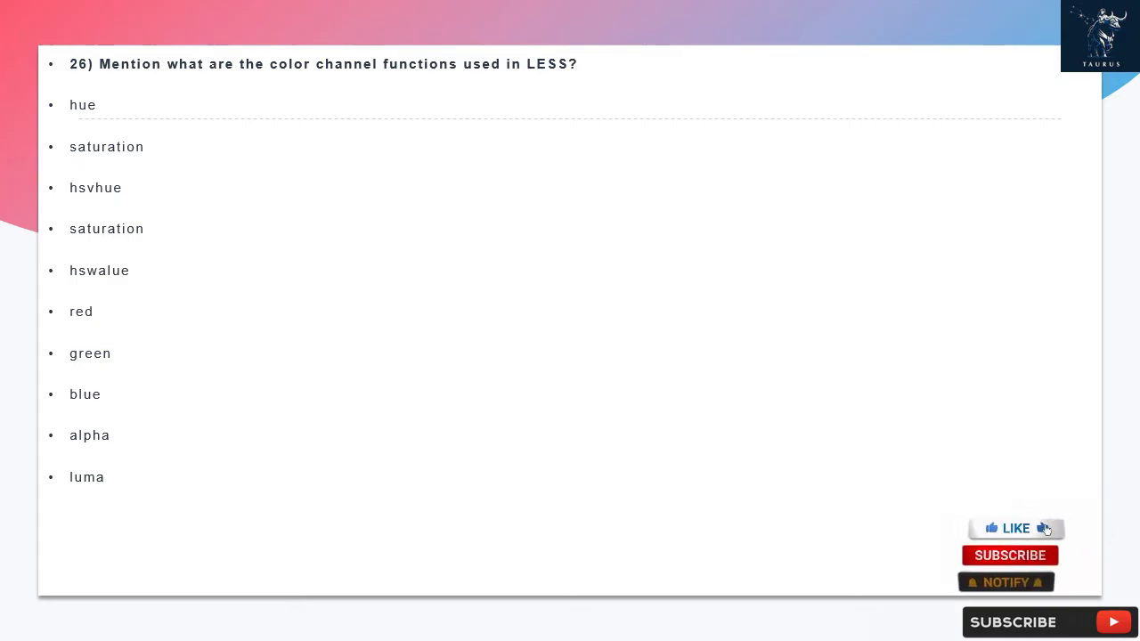
{"action": "left_click", "coordinate": [1015, 527]}
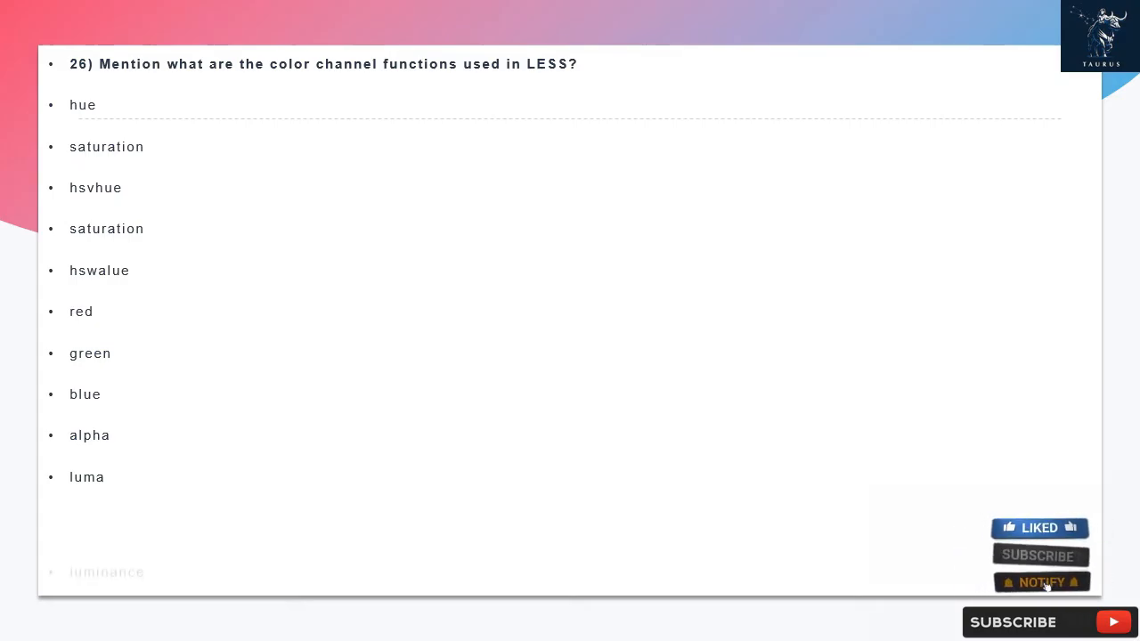
{"action": "left_click", "coordinate": [1042, 556]}
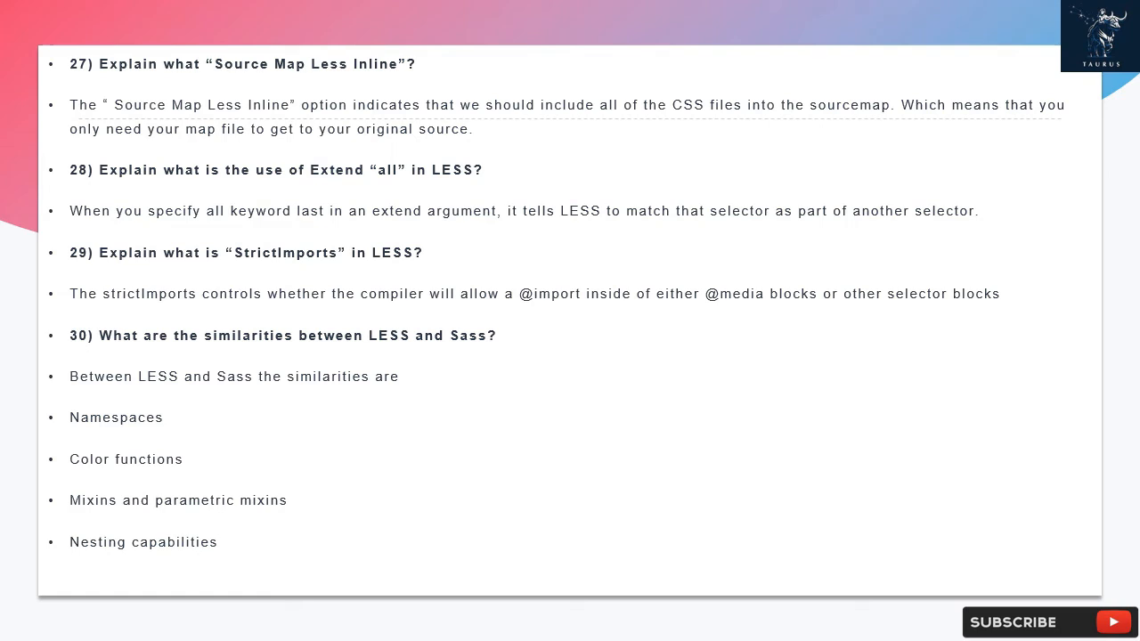
{"action": "scroll", "scroll_direction": "down", "scroll_amount": 3}
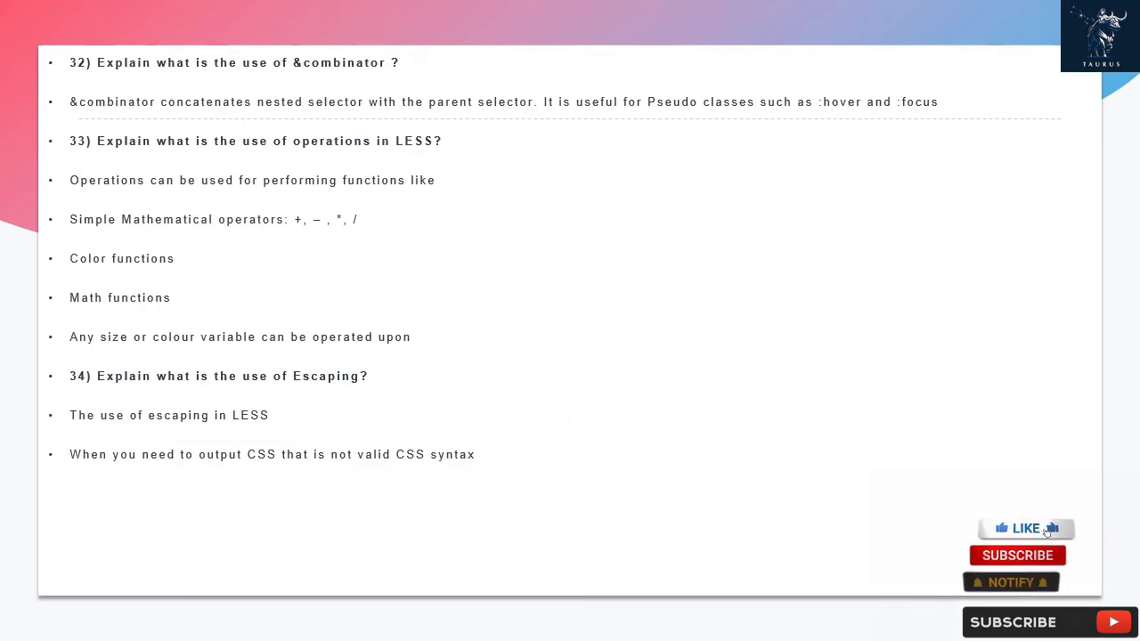
{"action": "left_click", "coordinate": [1025, 527]}
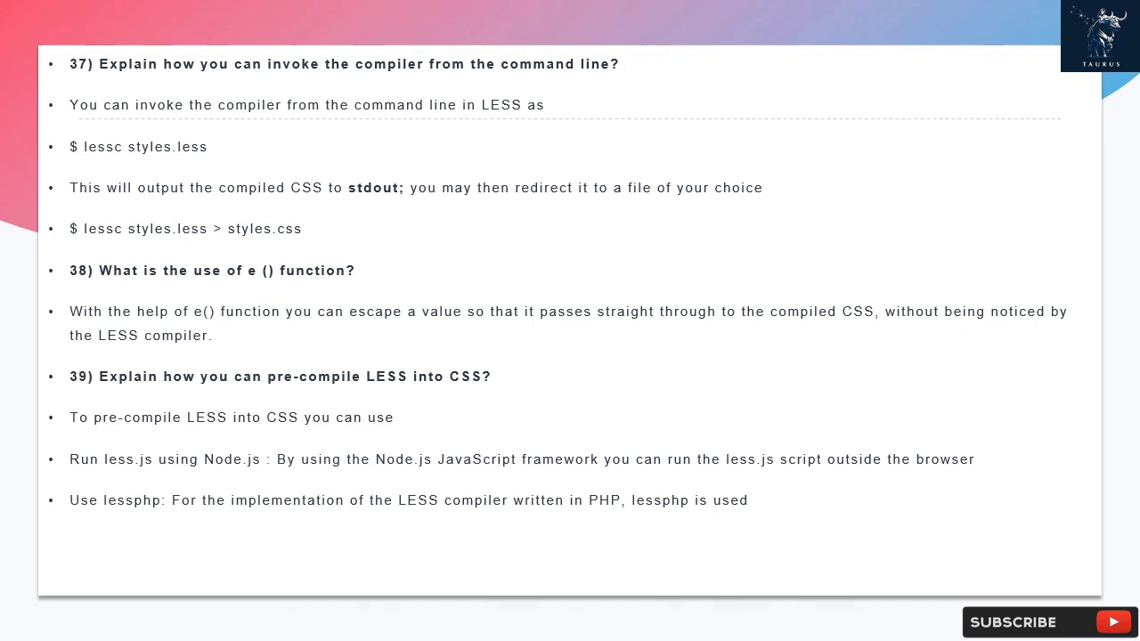
{"action": "scroll", "scroll_direction": "down", "scroll_amount": 3}
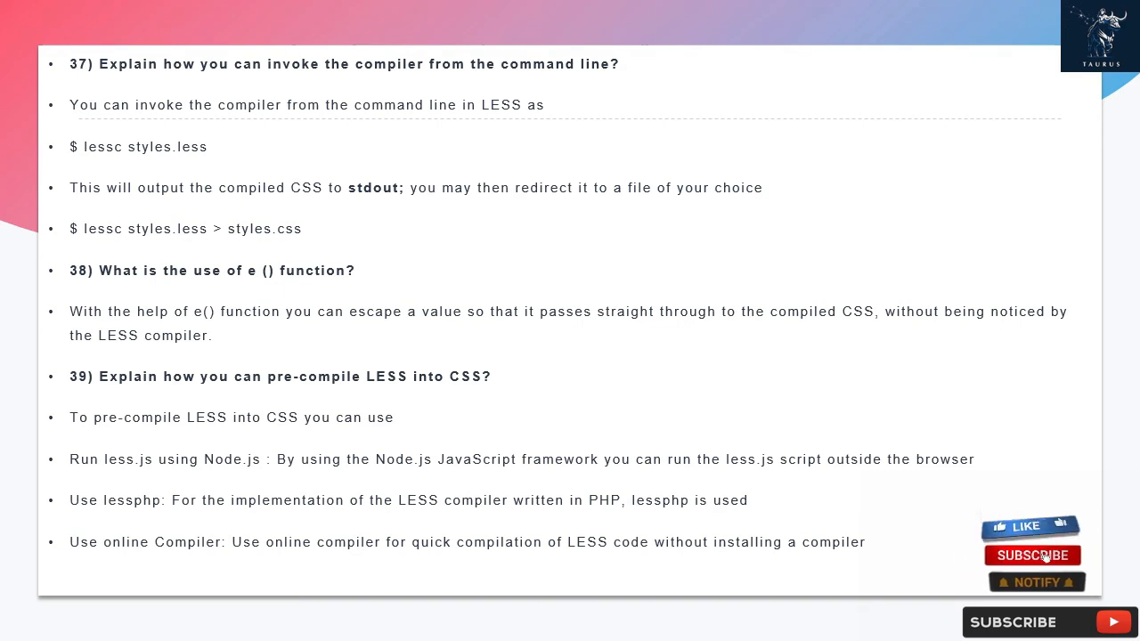
{"action": "left_click", "coordinate": [1033, 555]}
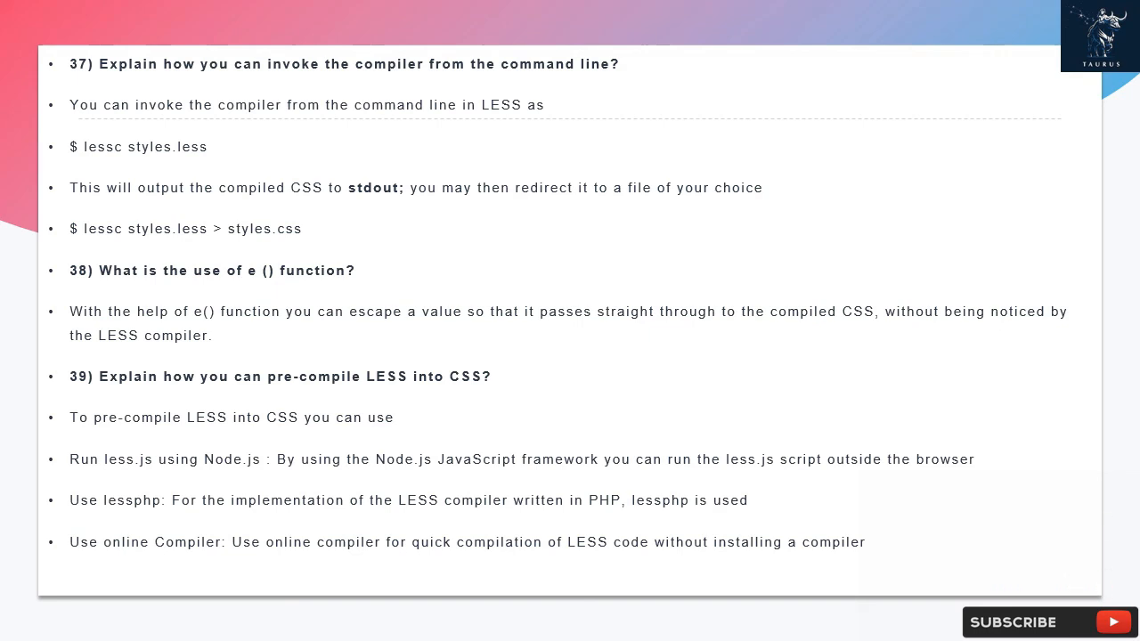
{"action": "scroll", "scroll_direction": "down", "scroll_amount": 3}
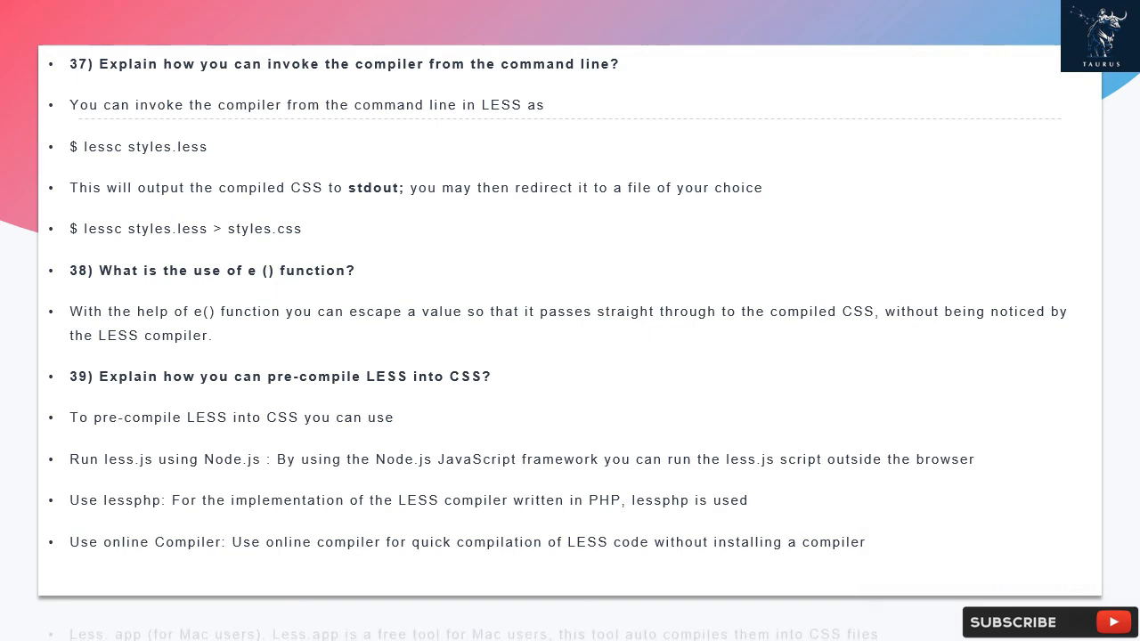